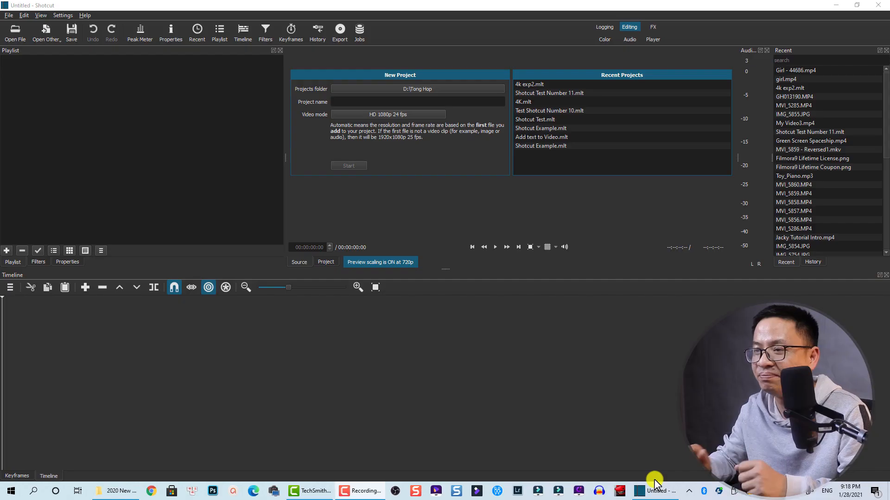
mouse_move(575, 321)
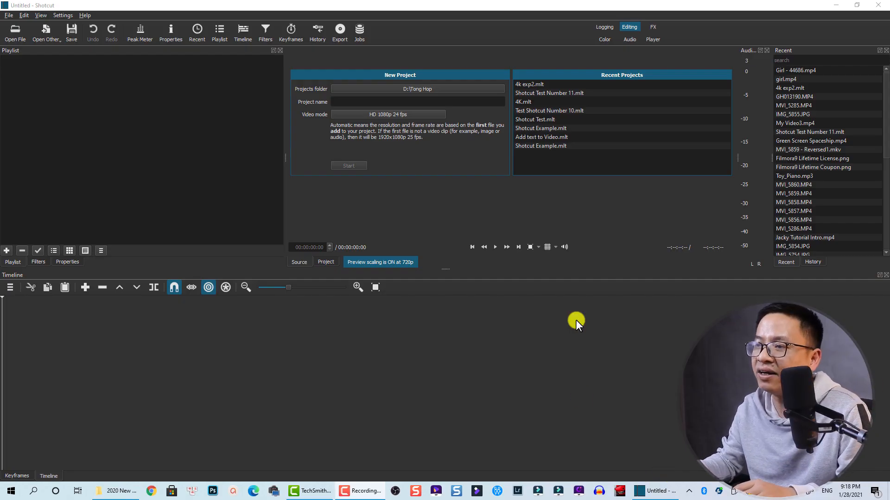
mouse_move(299, 165)
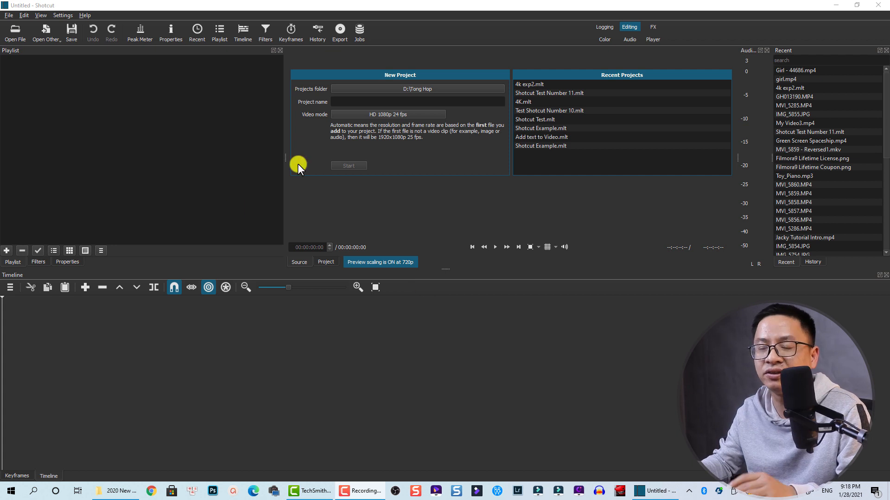
mouse_move(302, 191)
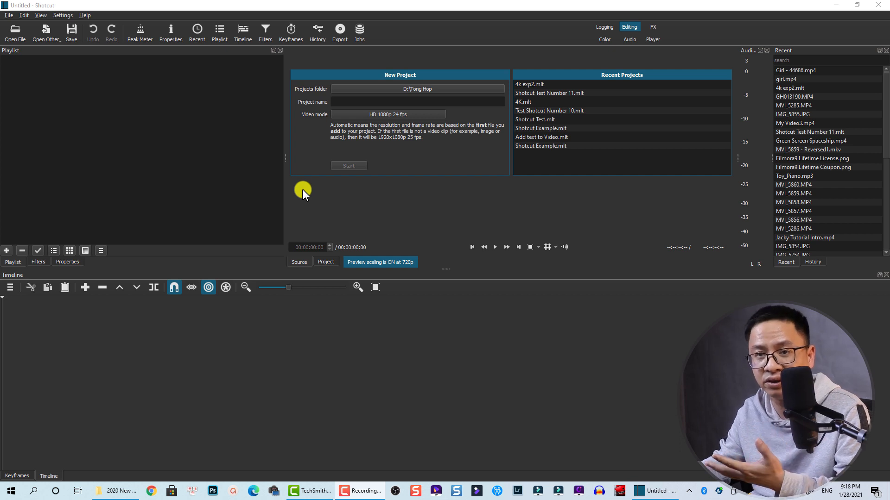
mouse_move(179, 254)
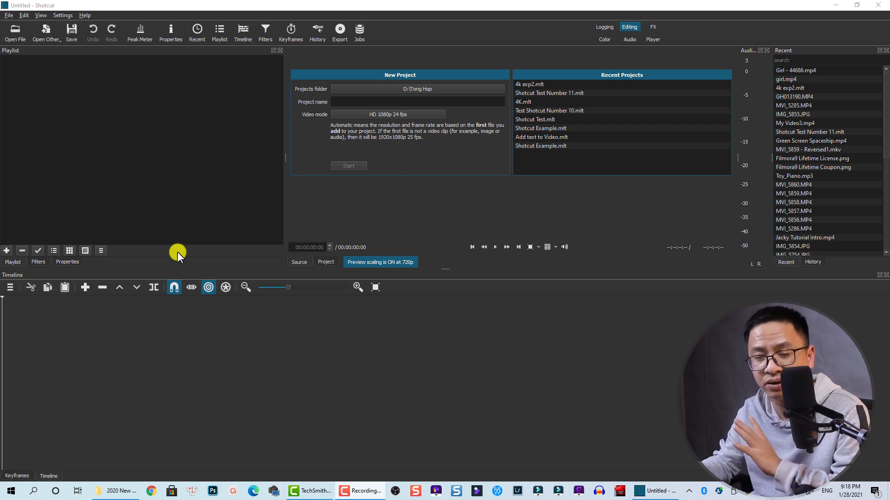
mouse_move(122, 316)
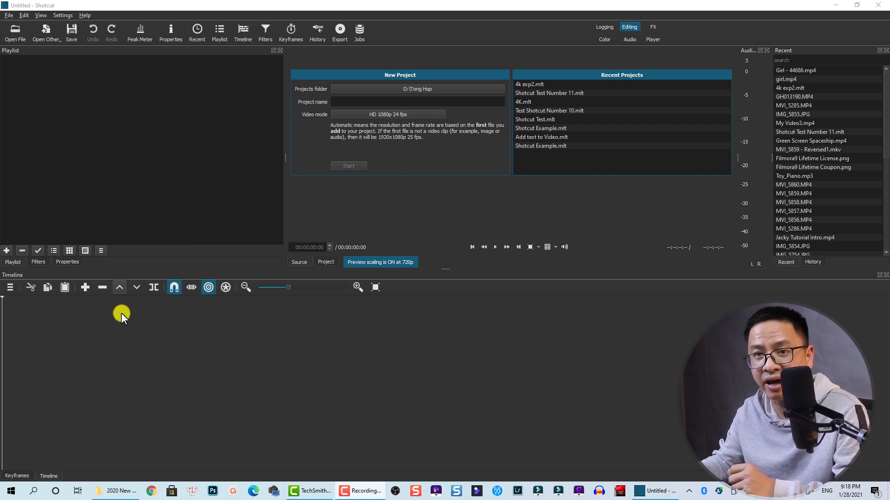
mouse_move(85, 391)
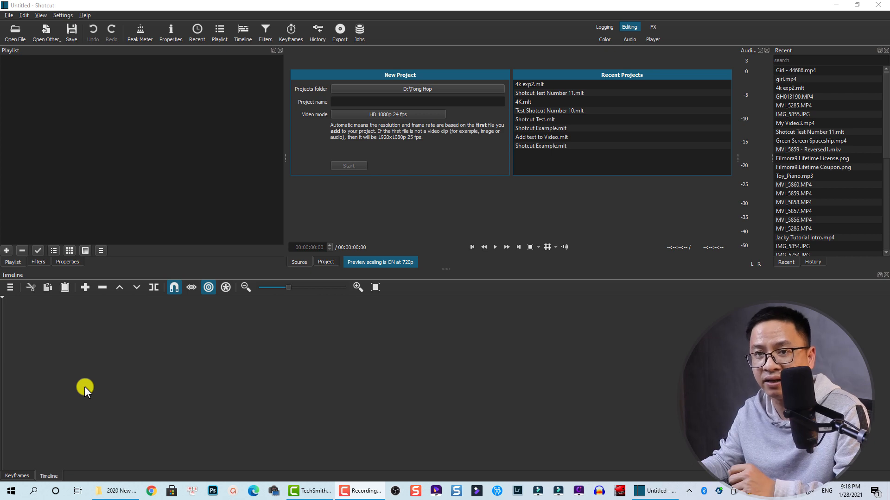
mouse_move(122, 449)
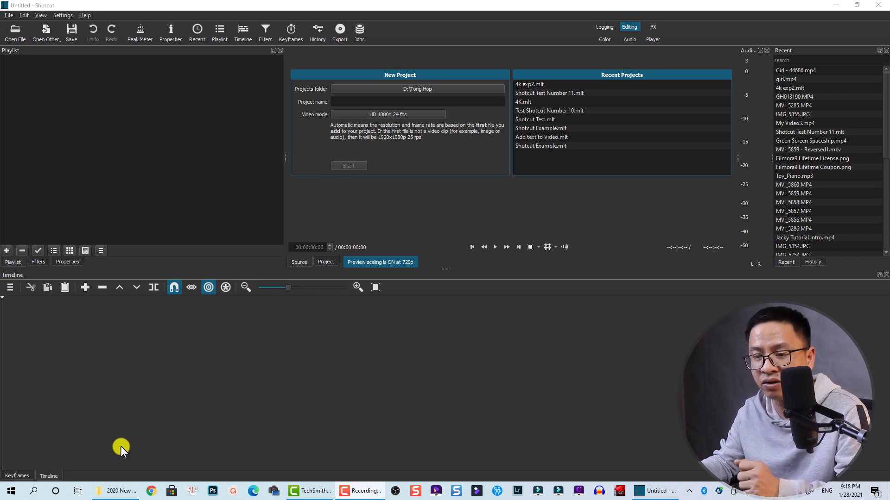
Step: Bring up the 2020 New Footage folder holding the Girl - 44686.mp4 clip
left_click(116, 491)
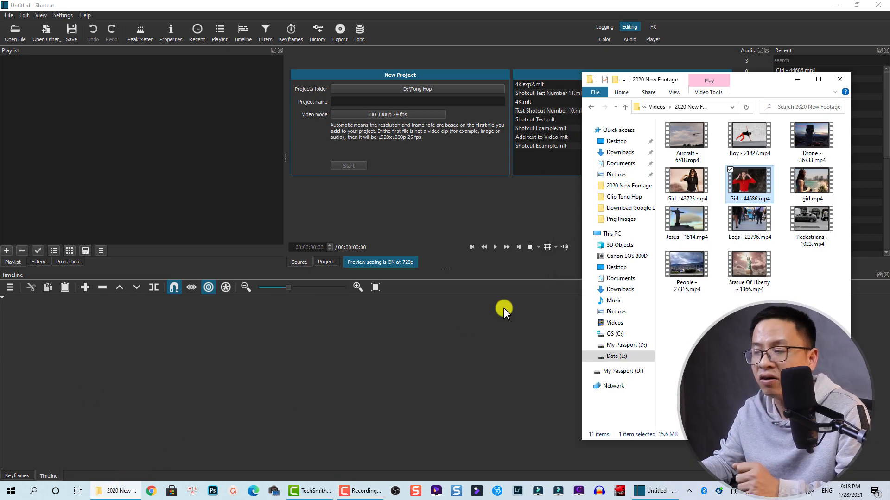
mouse_move(749, 185)
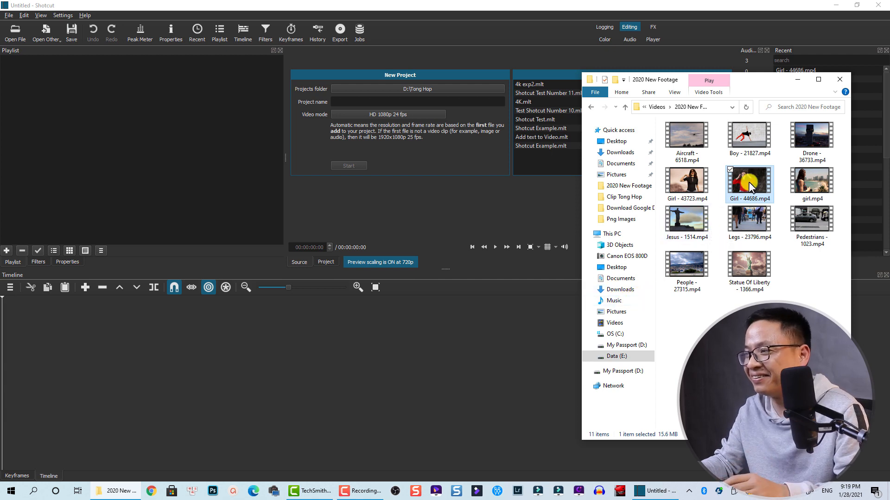
mouse_move(749, 185)
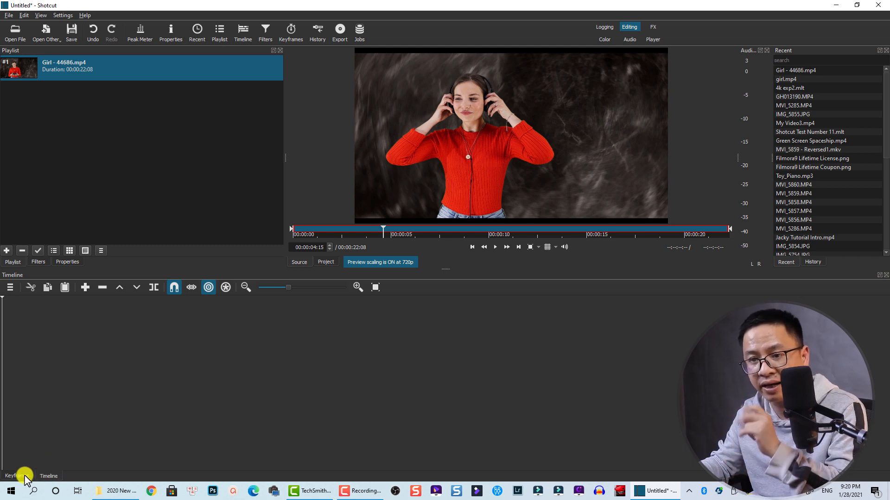
Step: Place Girl - 44686.mp4 from the playlist onto video track V1 and select it
left_click(16, 477)
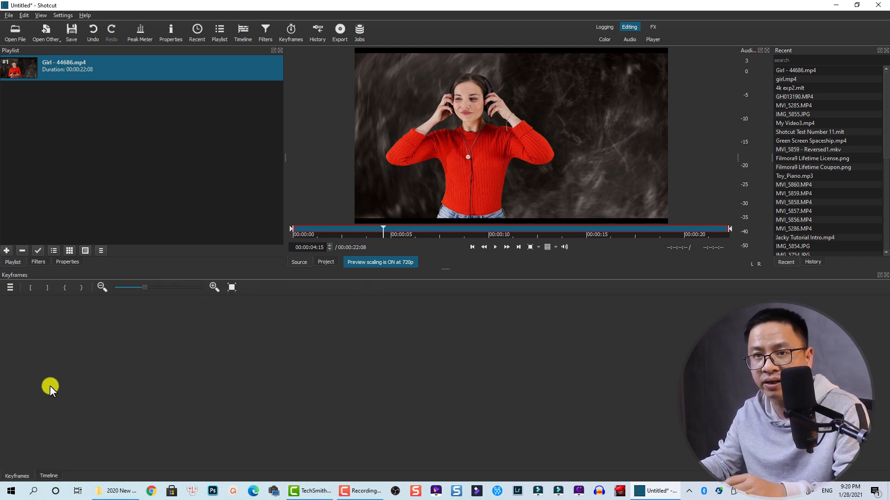
mouse_move(57, 412)
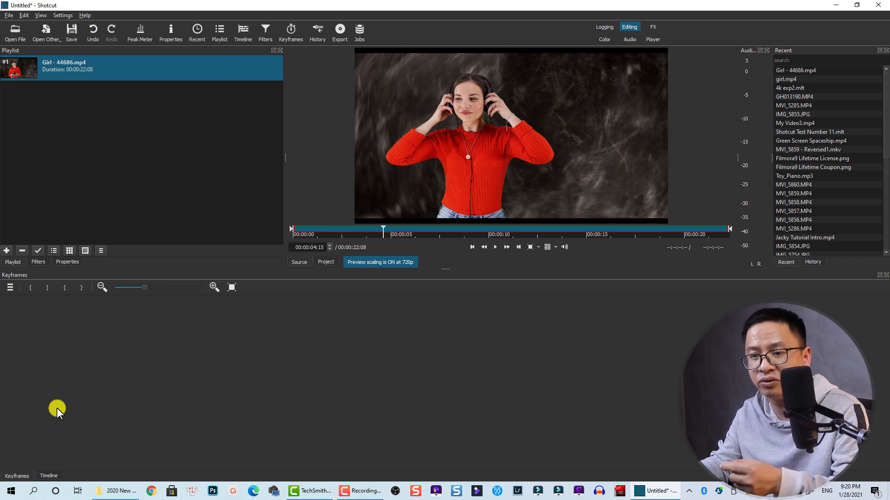
left_click(48, 476)
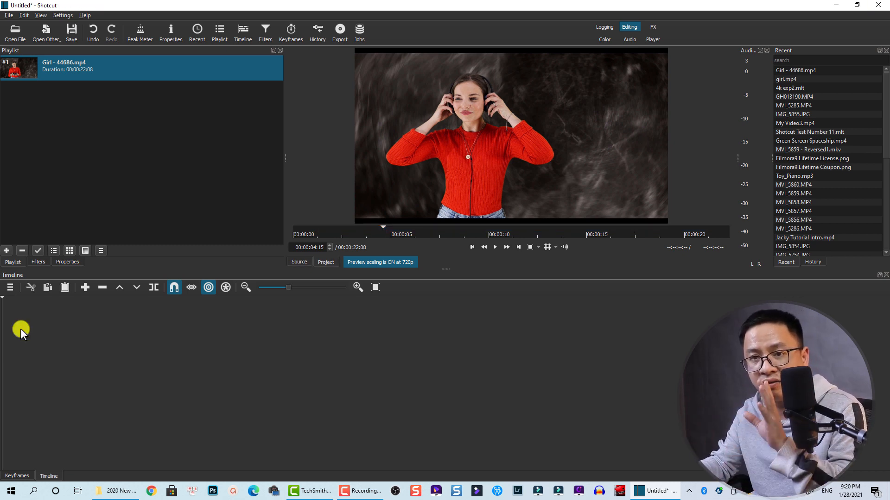
mouse_move(33, 355)
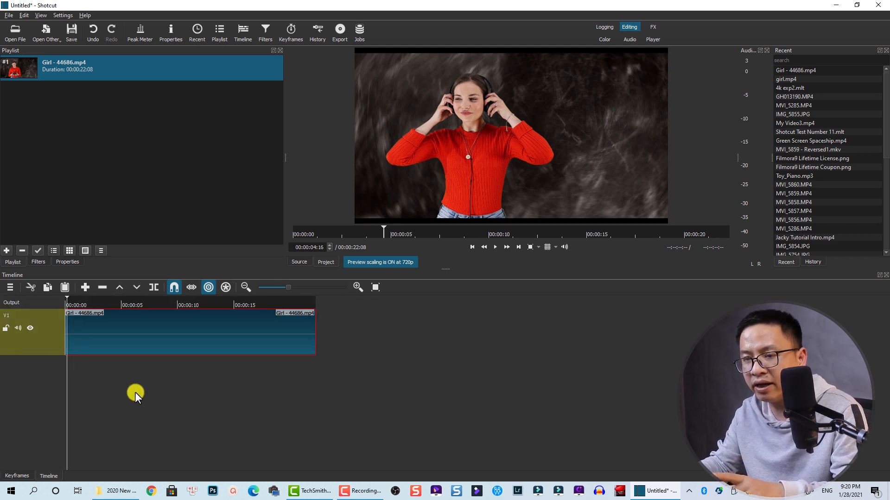
left_click(494, 246)
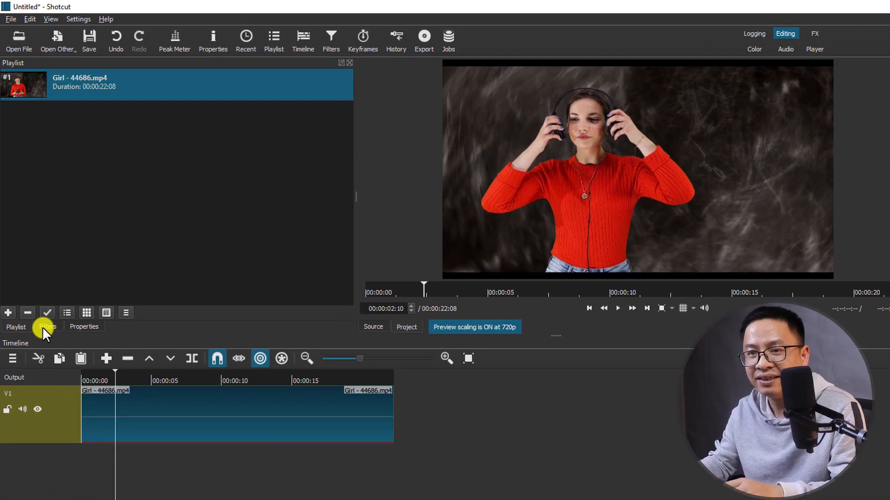
Step: Search the filter list for 'ro' and apply Size, Position & Rotate to the clip
left_click(46, 327)
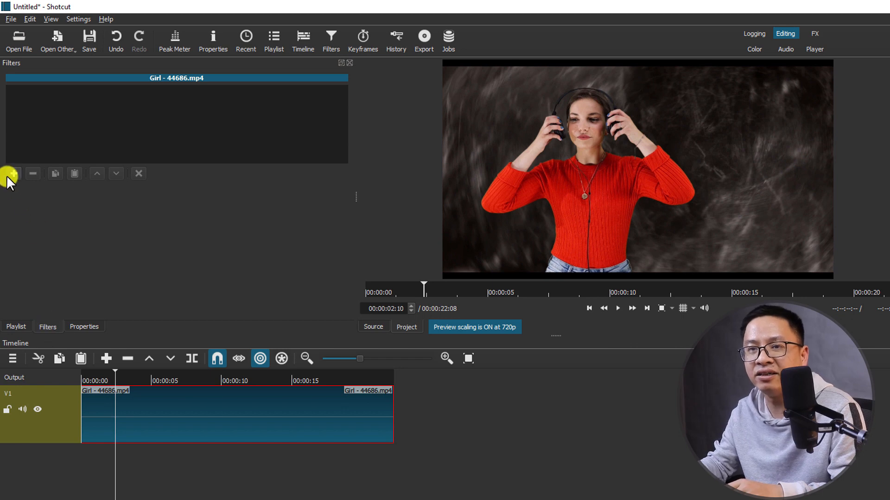
mouse_move(12, 174)
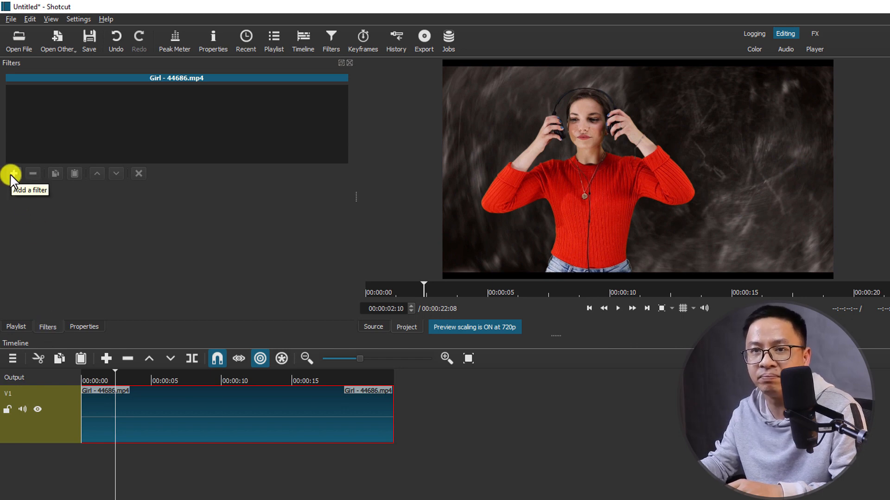
left_click(11, 174)
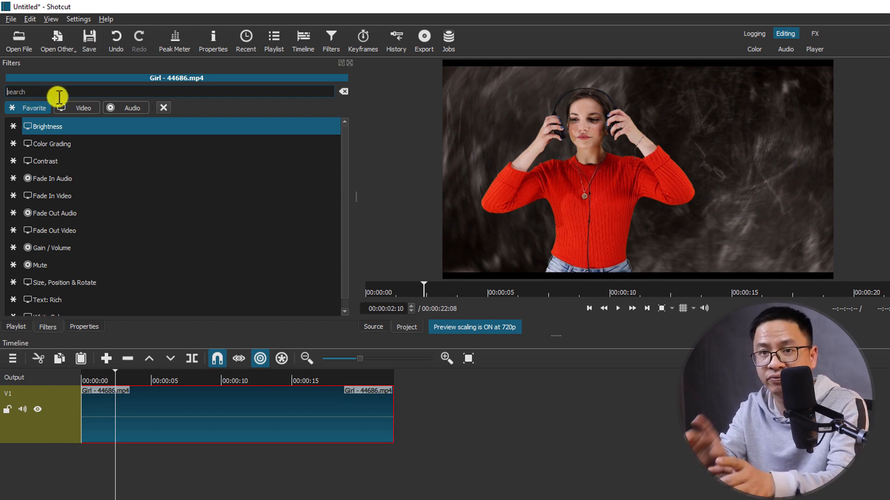
type("rota")
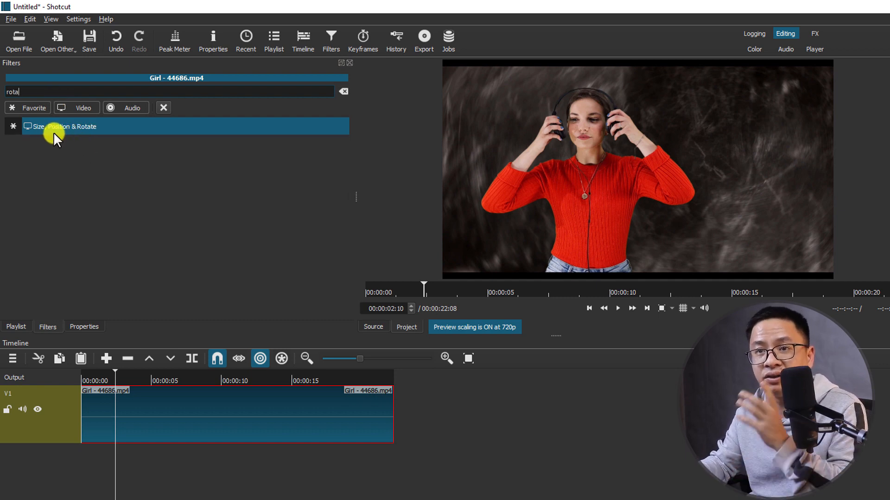
mouse_move(86, 141)
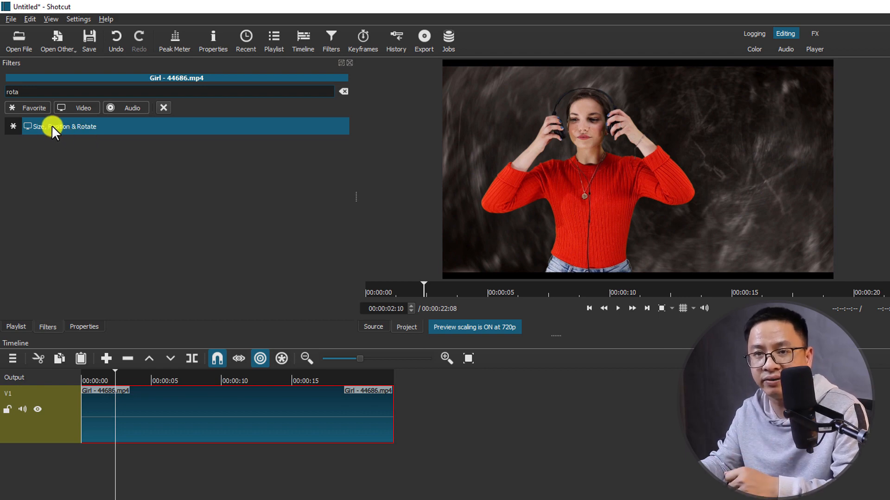
mouse_move(51, 128)
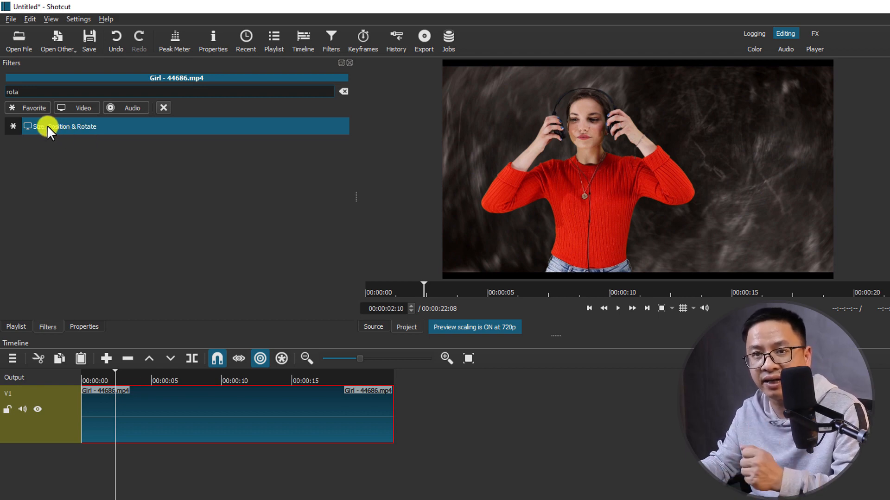
left_click(67, 127)
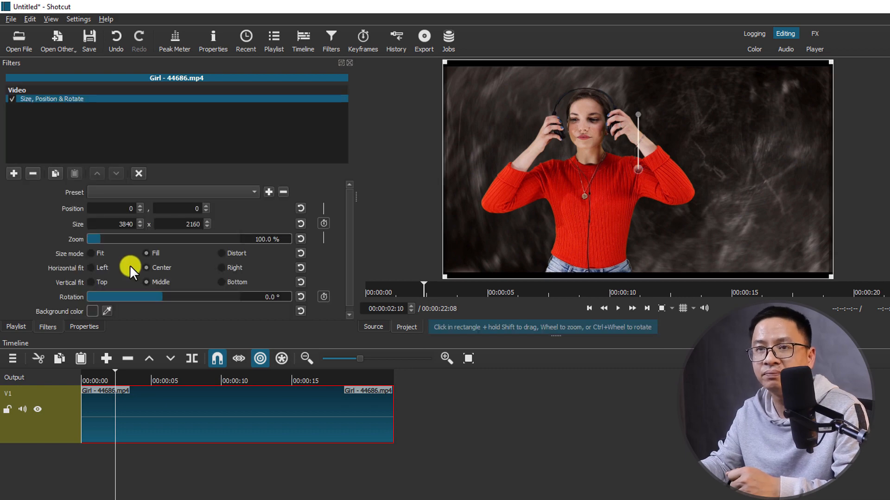
mouse_move(77, 222)
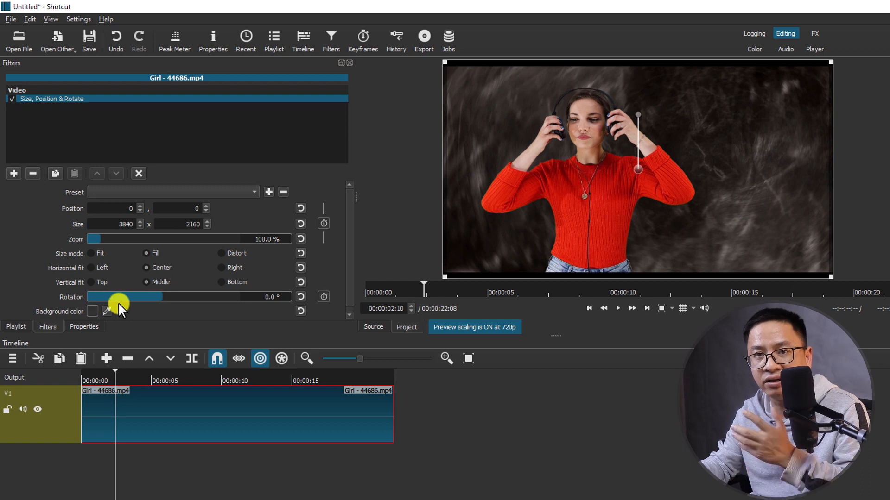
mouse_move(163, 297)
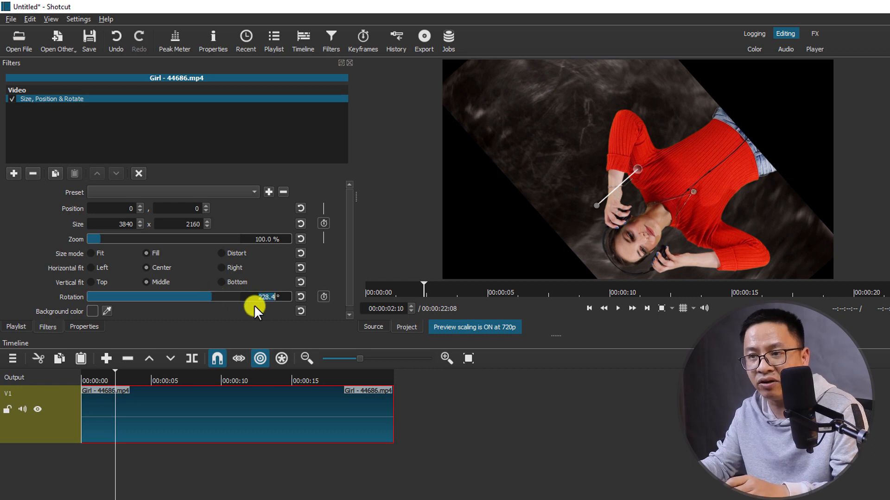
mouse_move(254, 331)
type("90")
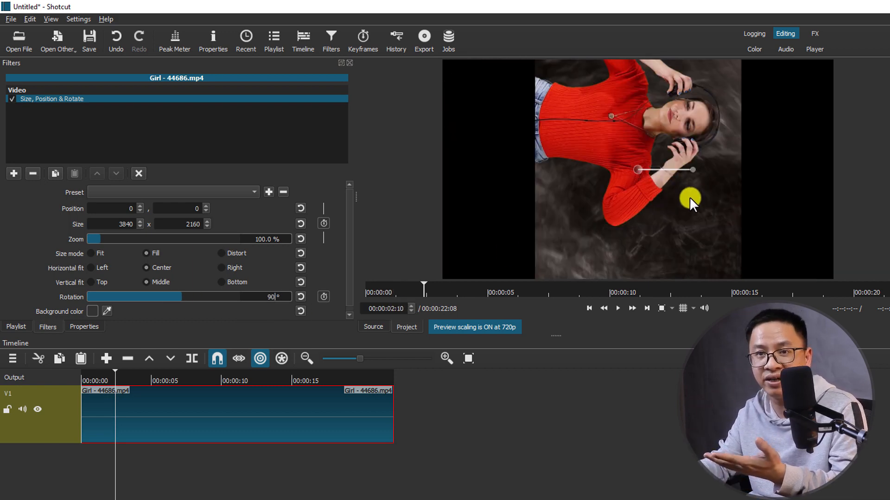
mouse_move(596, 207)
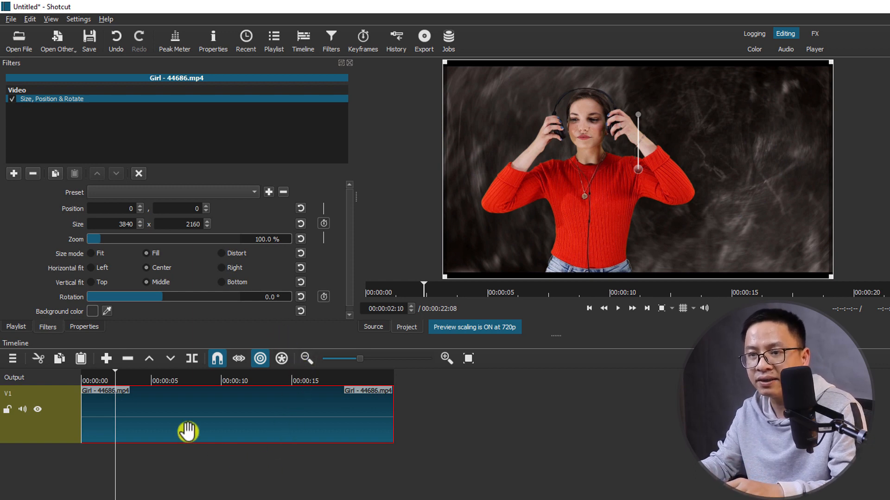
mouse_move(182, 397)
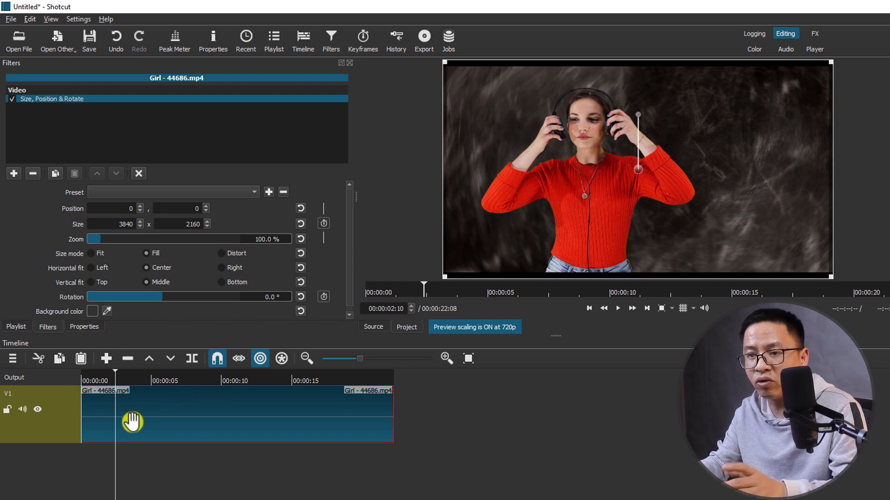
mouse_move(146, 414)
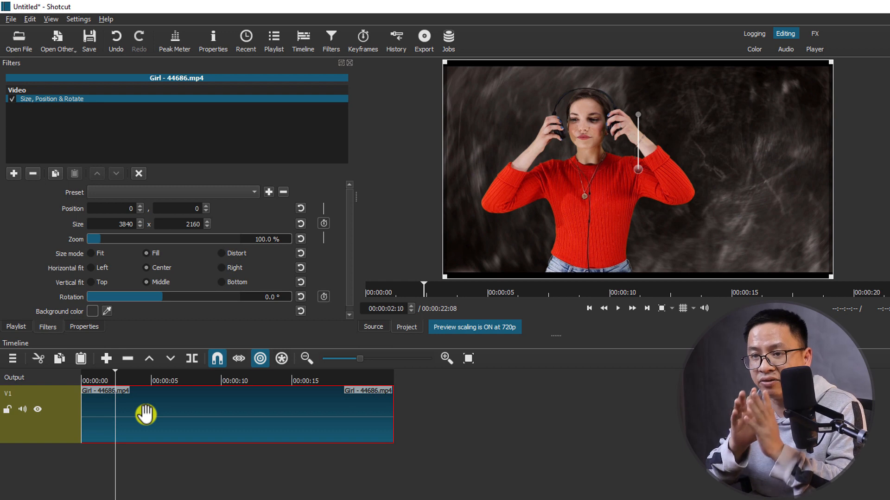
mouse_move(134, 409)
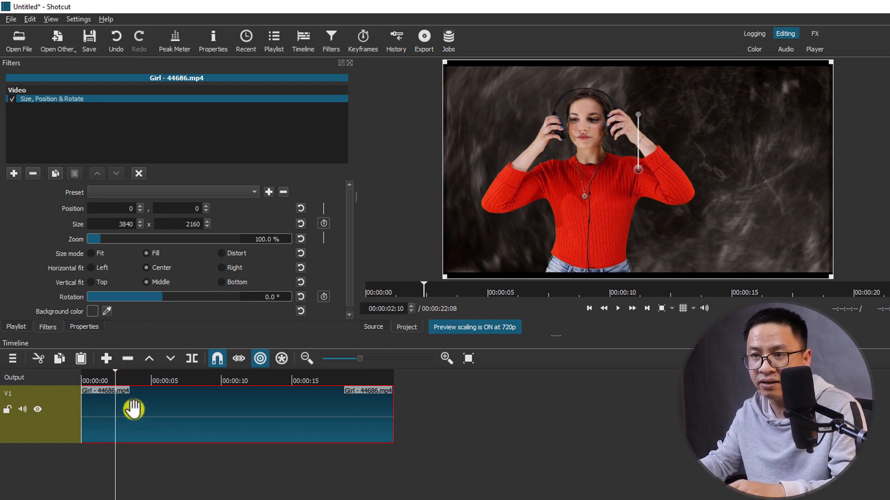
mouse_move(324, 297)
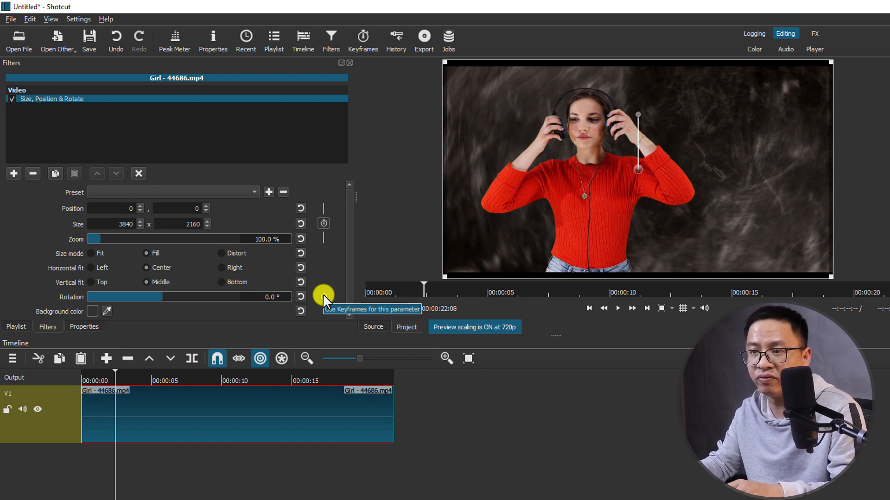
Step: Keyframe the rotation to 90° and back to 0° by five seconds, then review playback
left_click(323, 296)
type("90")
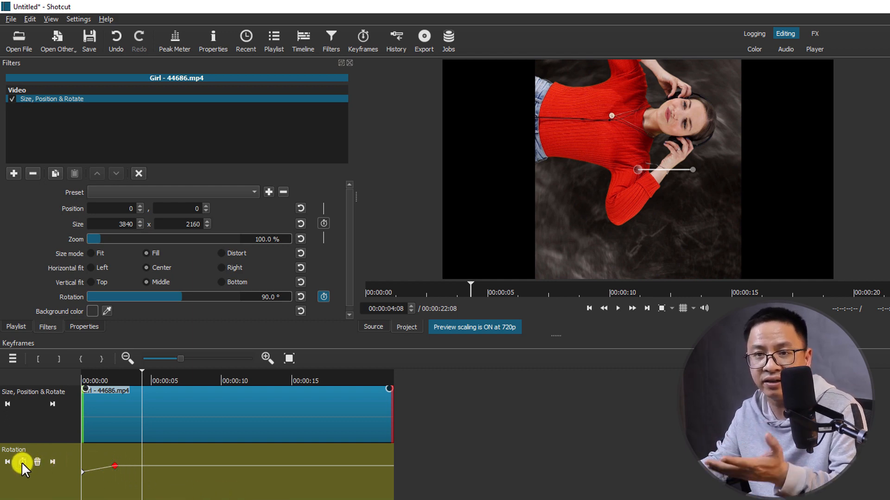
mouse_move(21, 462)
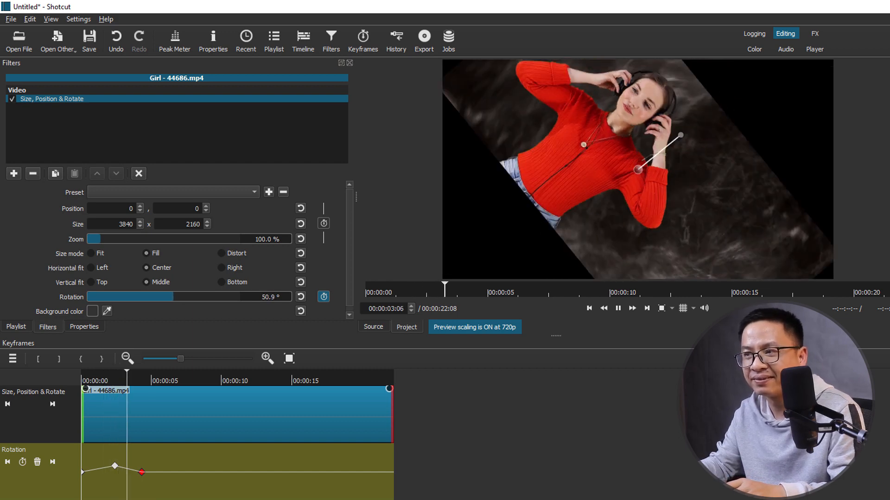
left_click(300, 296)
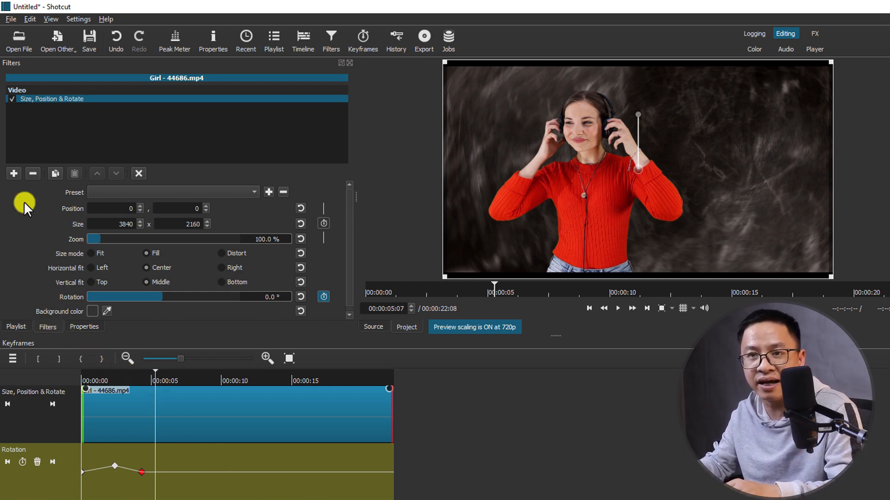
Step: Search 'fli' in the filter list and apply Flip beneath Size, Position & Rotate
left_click(13, 173)
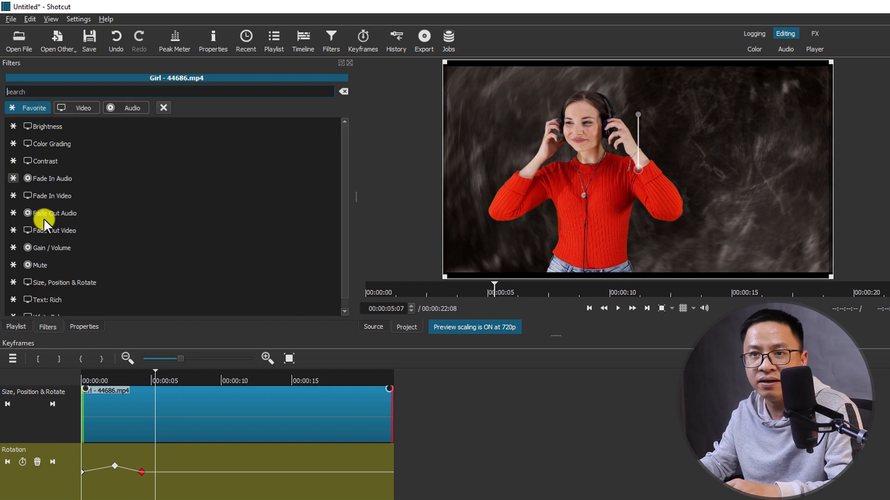
type("f")
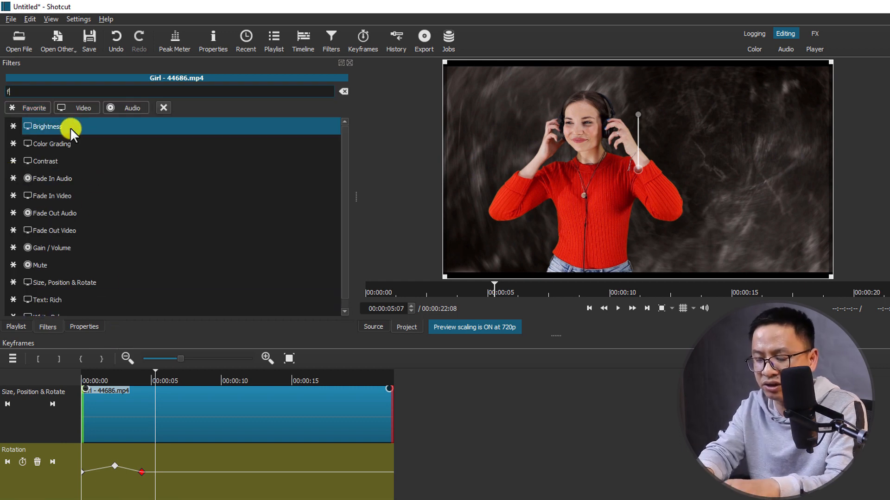
type("li")
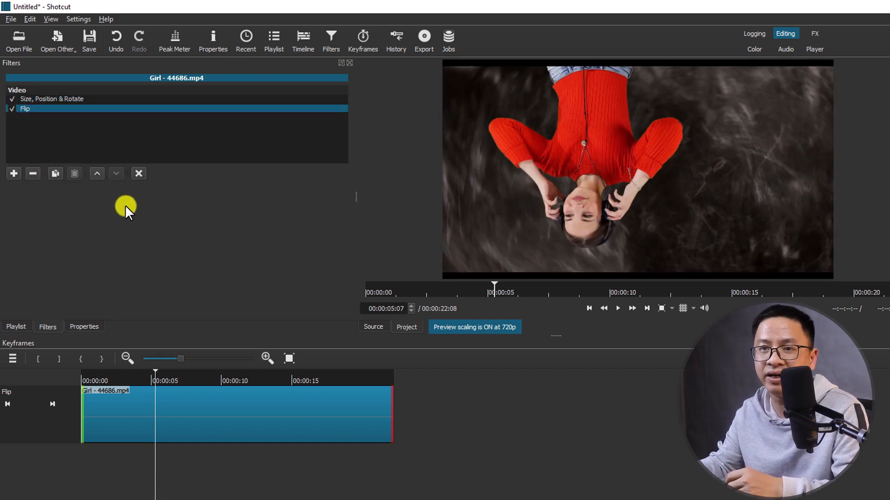
mouse_move(49, 252)
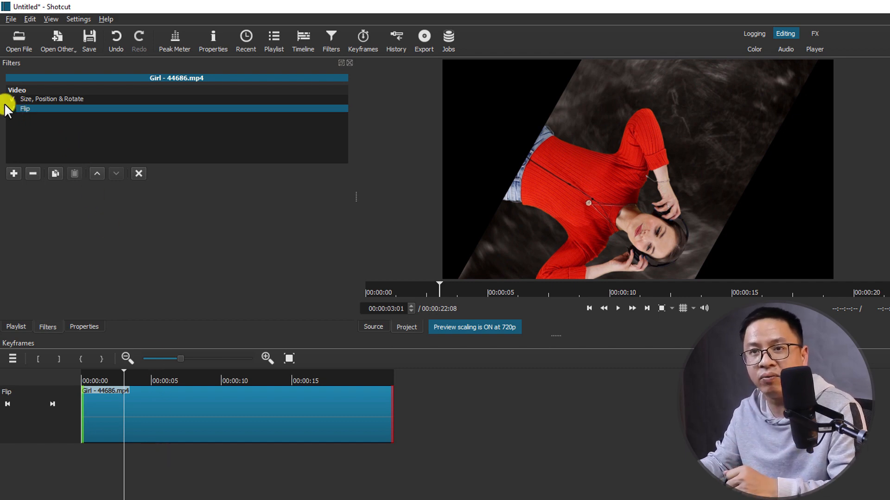
Step: Uncheck Flip and Size, Position & Rotate so the clip shows upright and unaltered
left_click(10, 99)
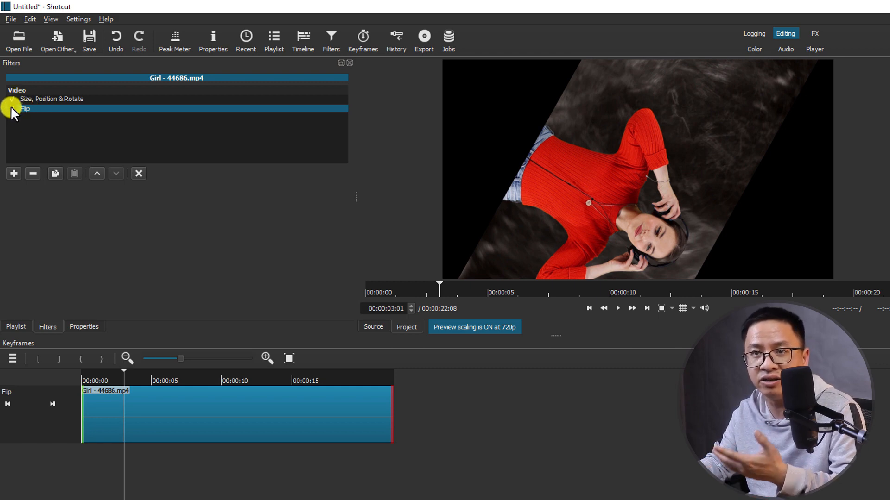
left_click(11, 99)
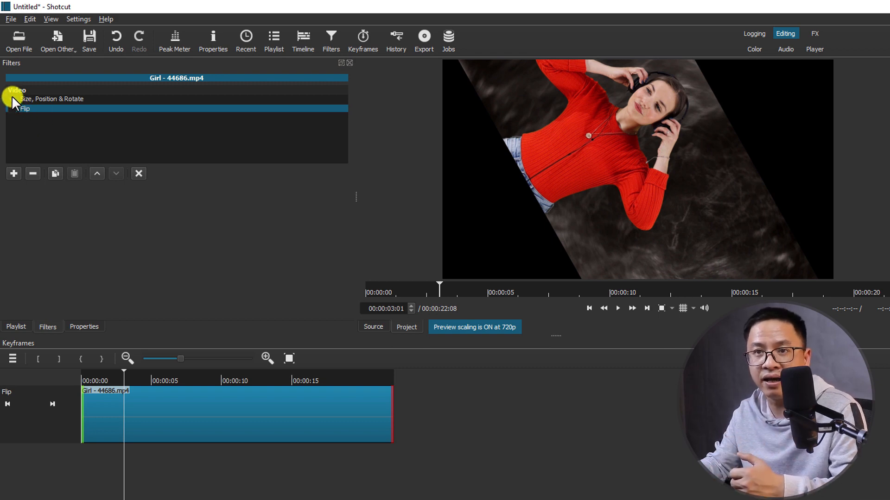
left_click(52, 99)
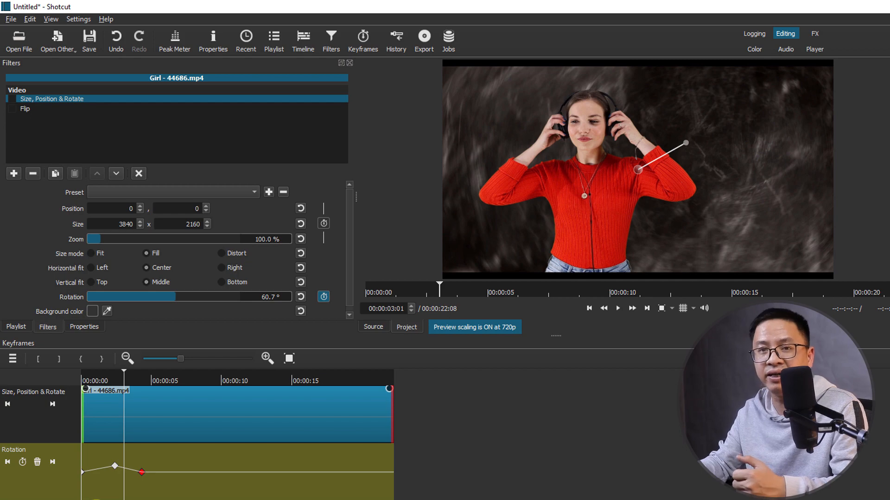
left_click(870, 7)
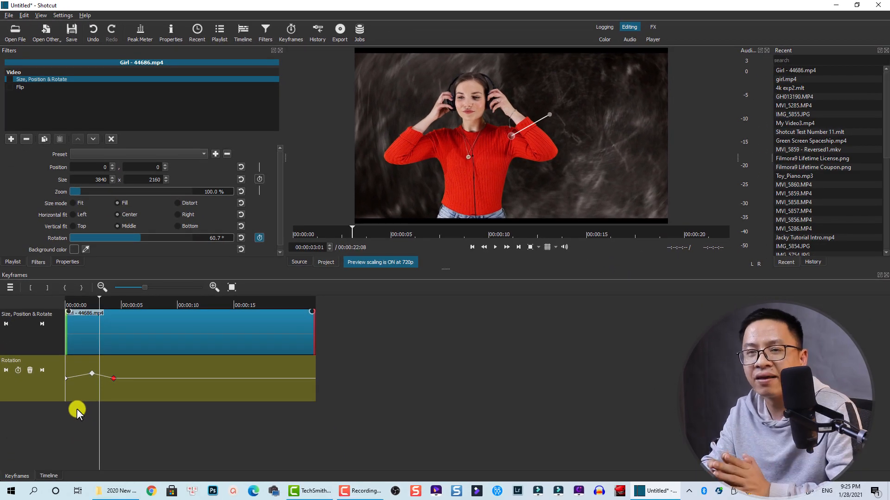